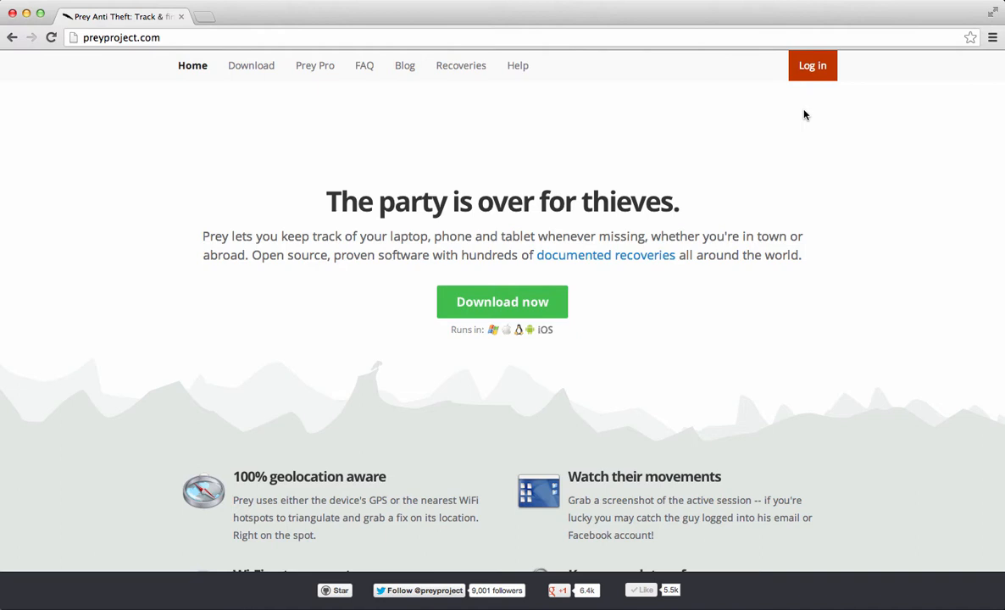
- Reach the Prey control panel login page from the preyproject.com homepage
click(810, 64)
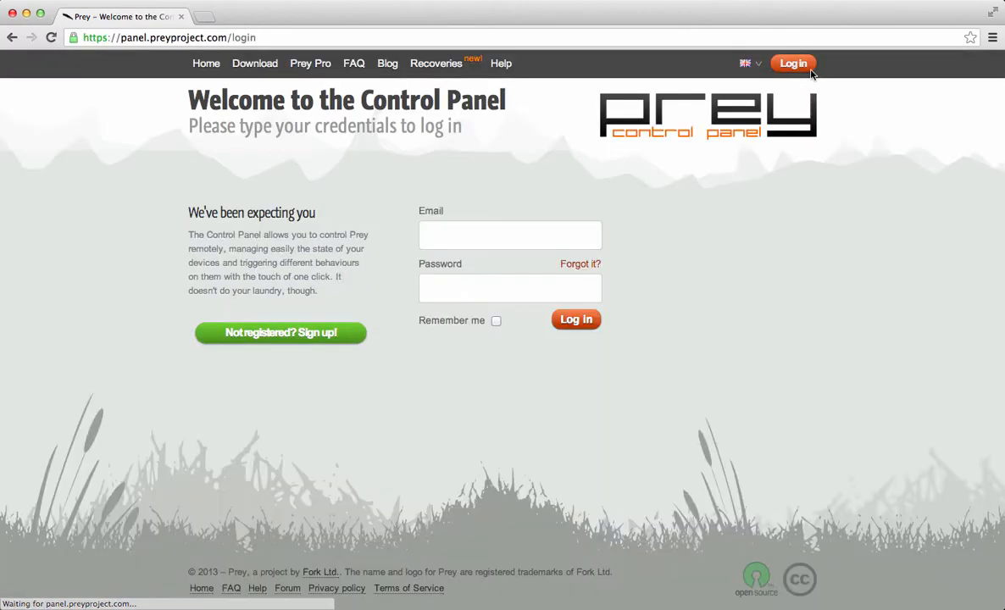
click(509, 234)
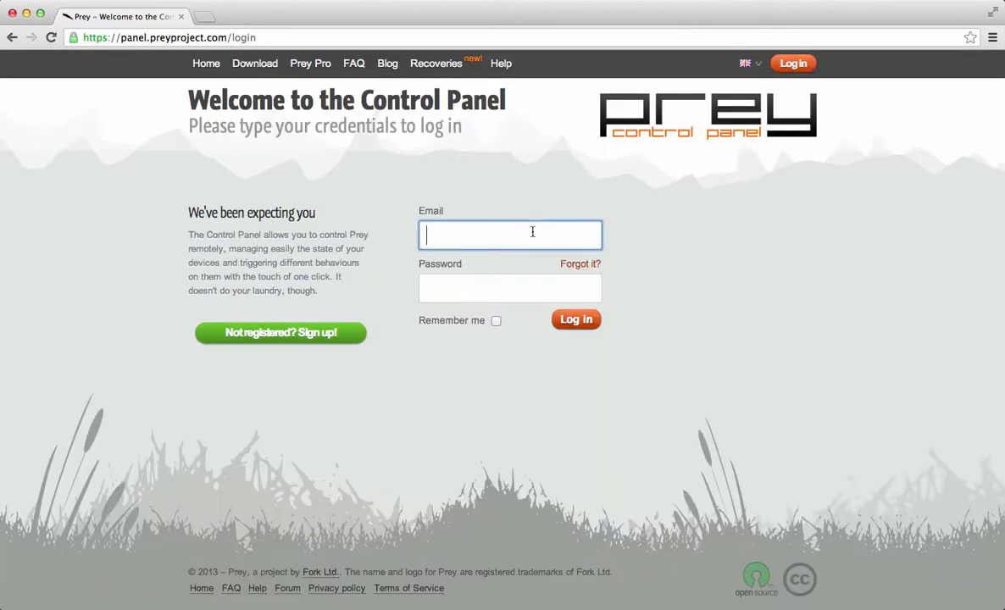
text(diego@p)
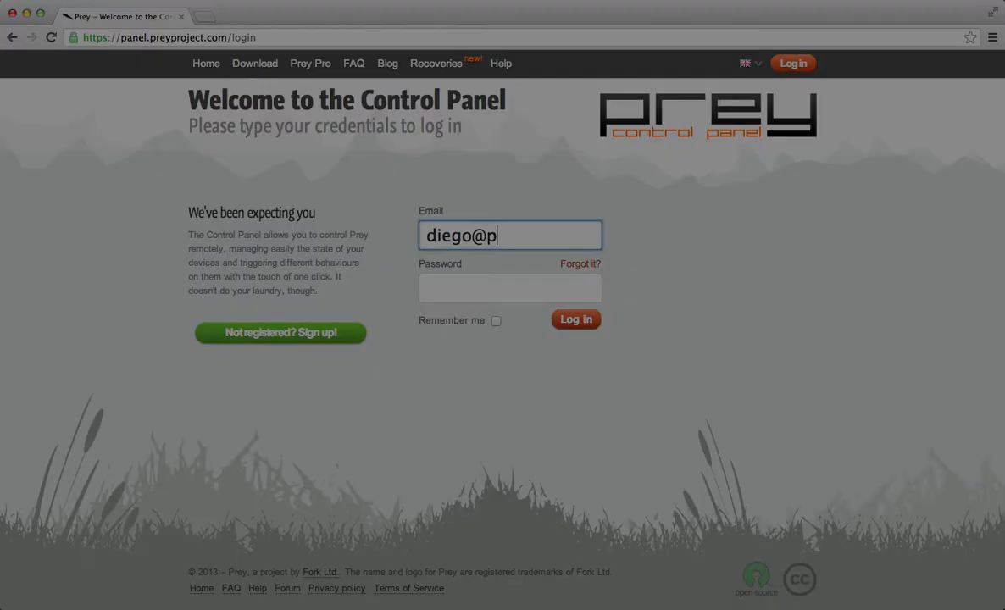
click(575, 318)
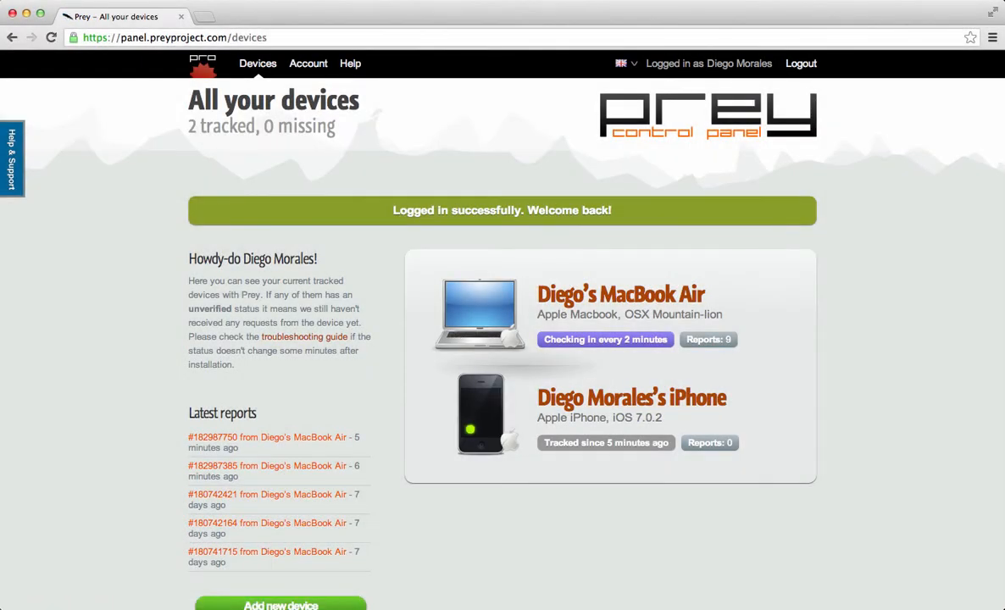
click(621, 295)
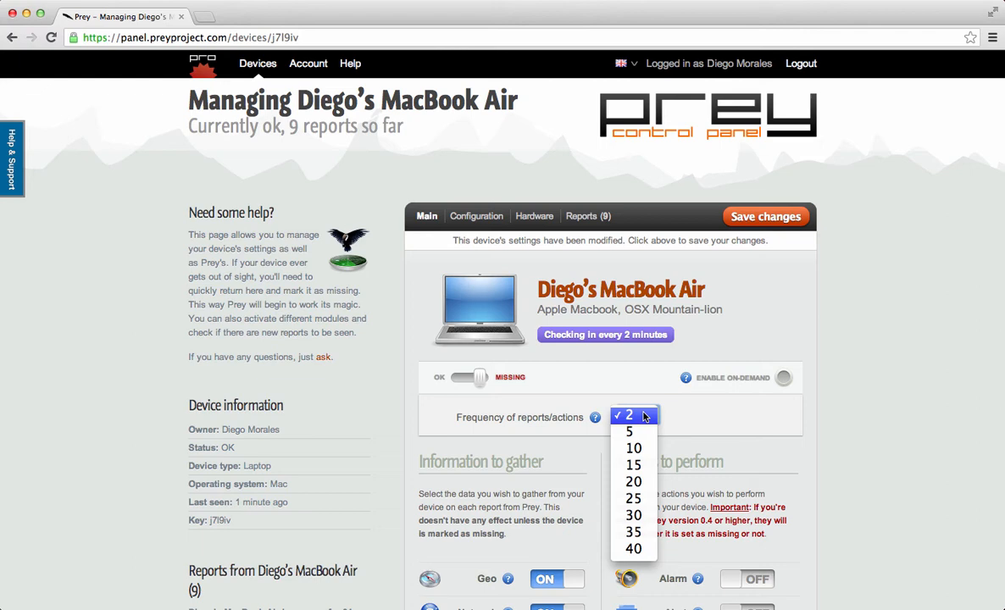
click(628, 414)
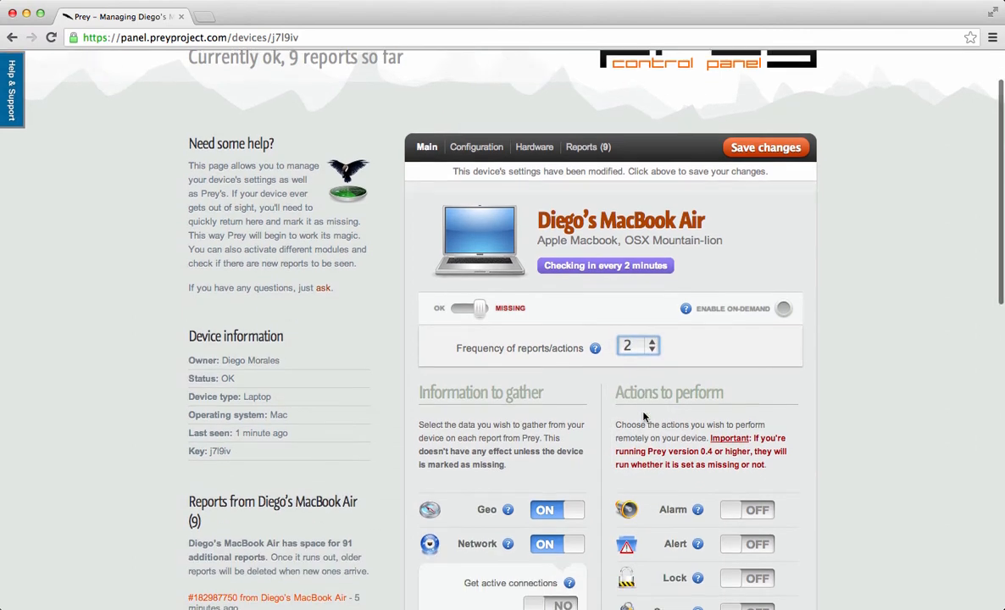
scroll(down, 3)
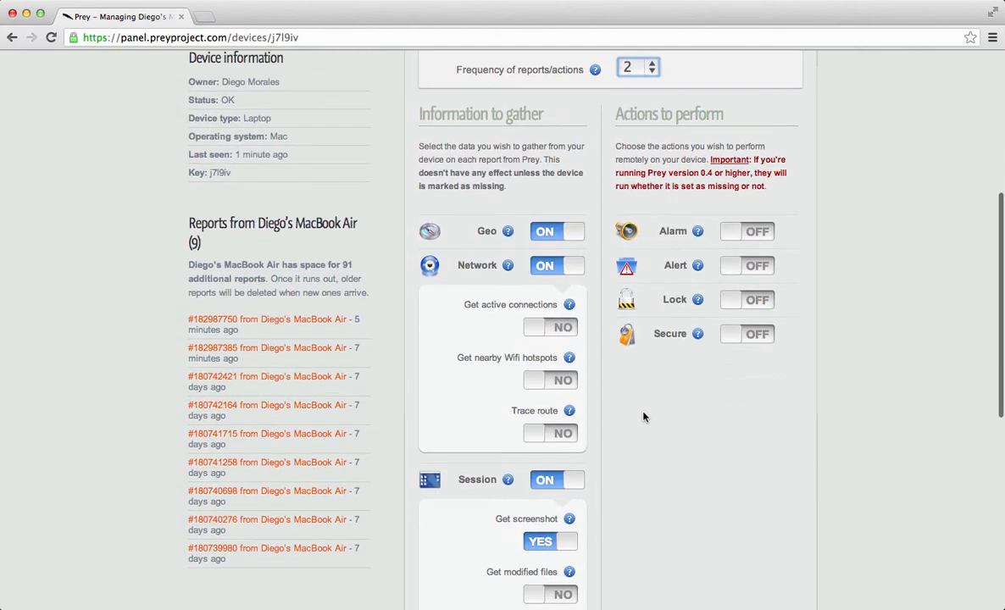
mouse_move(603, 473)
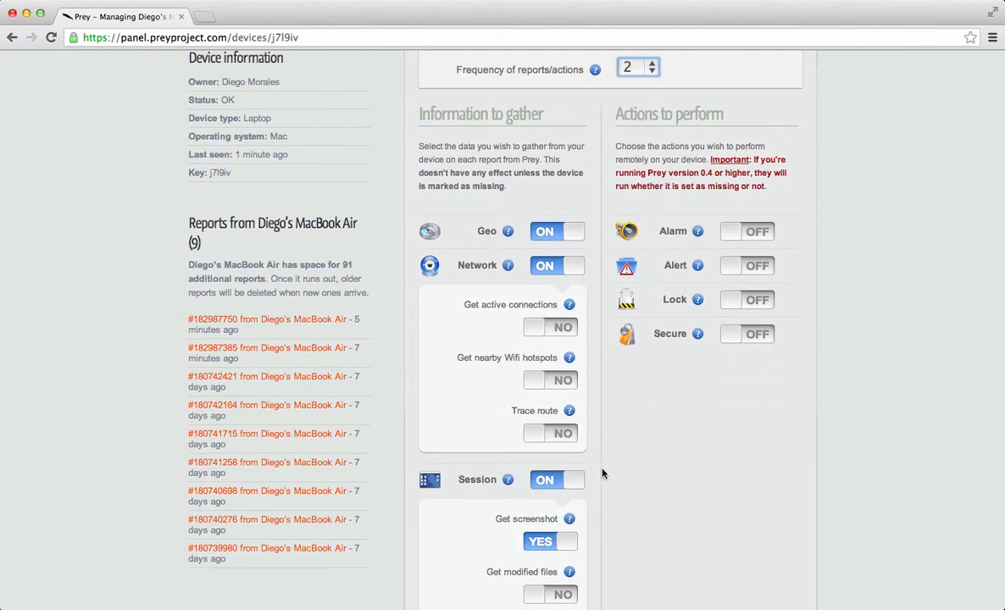
scroll(down, 3)
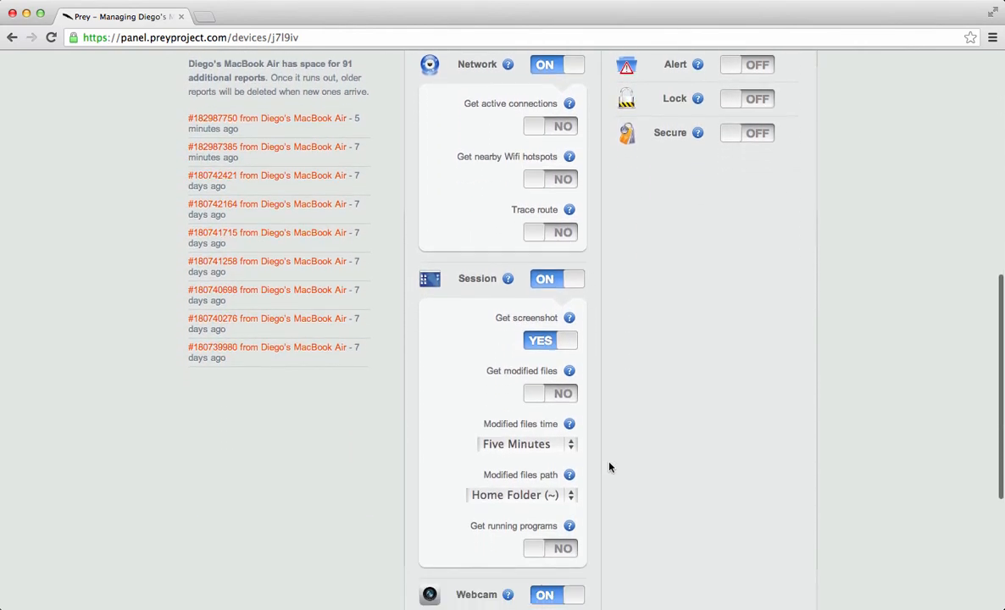
scroll(down, 3)
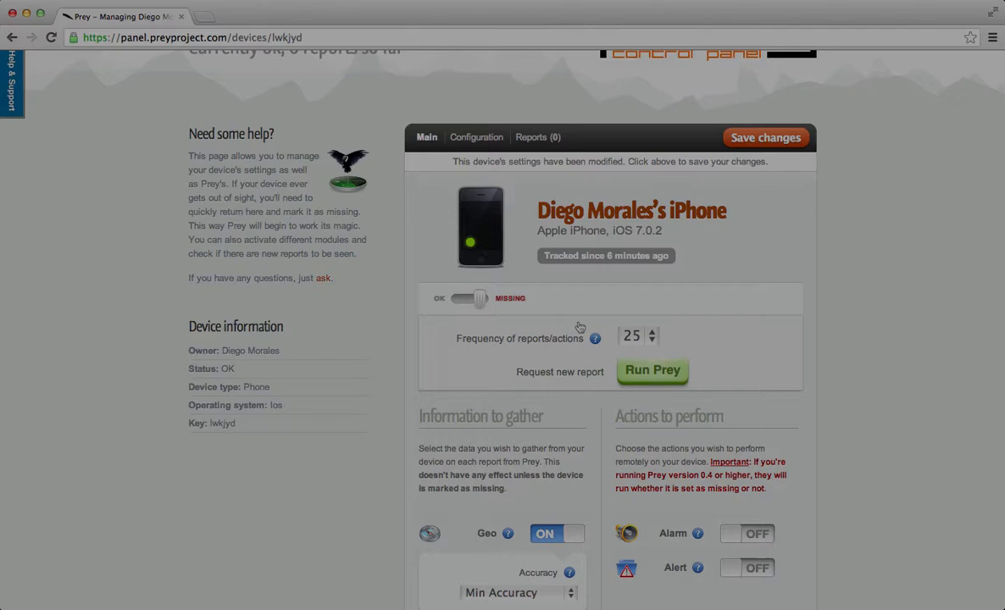
click(637, 336)
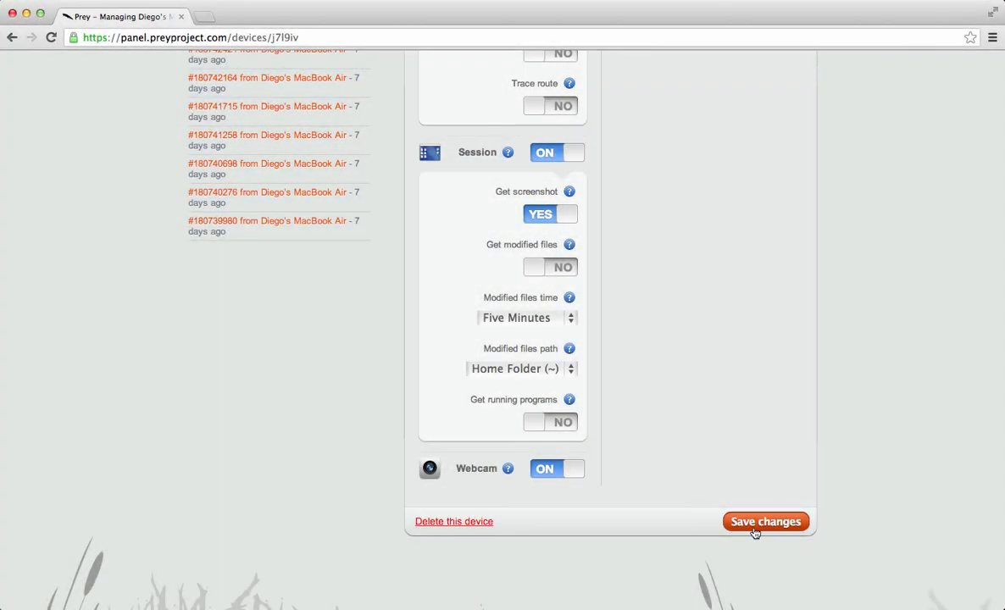
- Save changes so the MacBook Air is listed as missing, shown in red with 9 reports
click(766, 522)
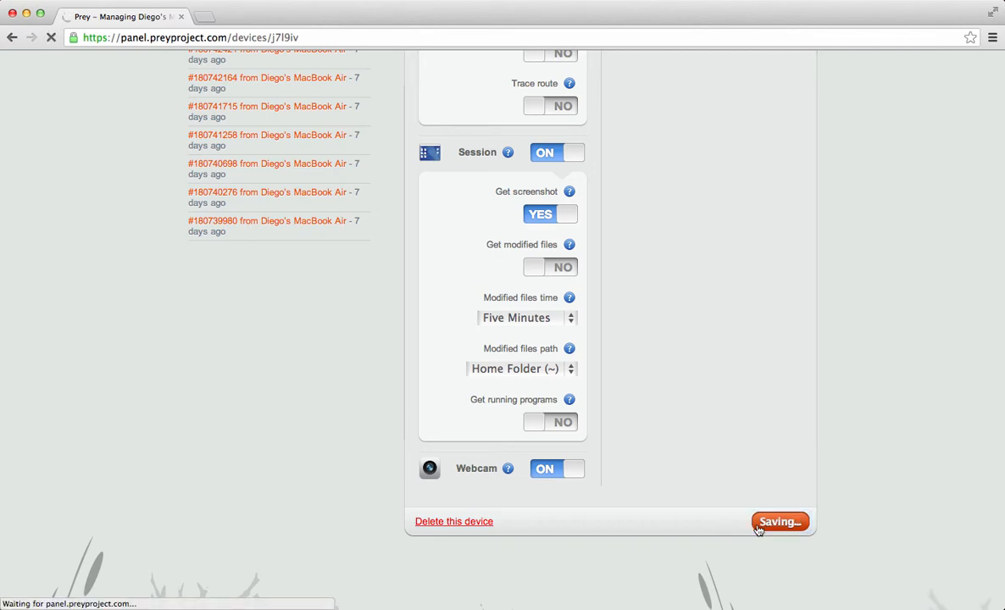
click(778, 522)
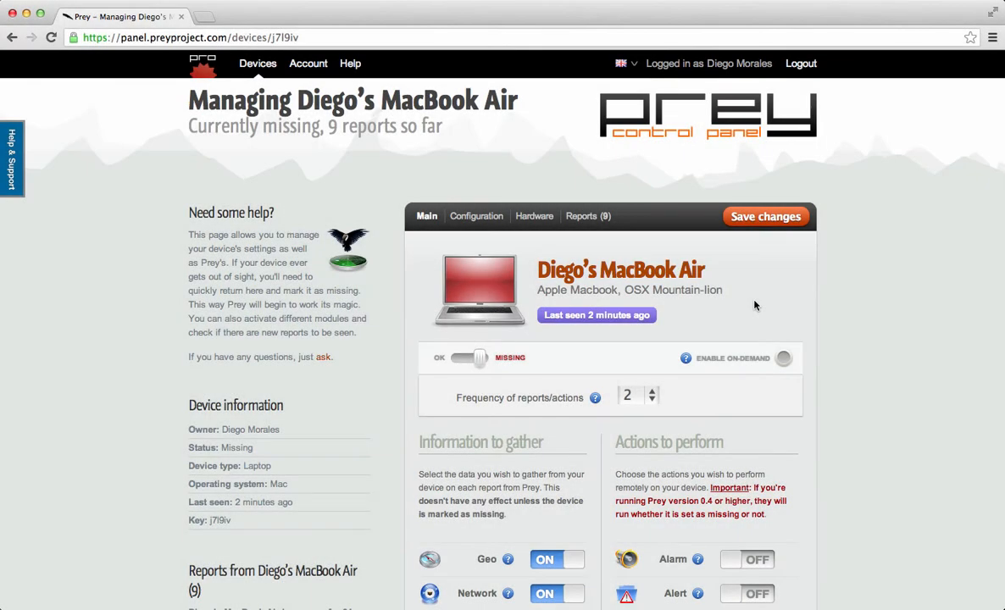